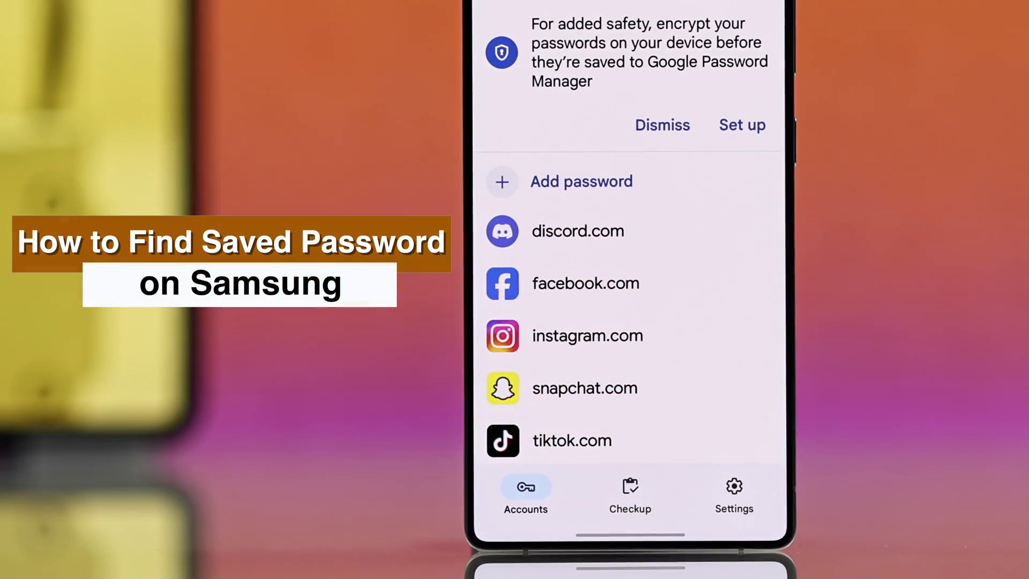
Return the Samsung phone to its home screen
click(586, 283)
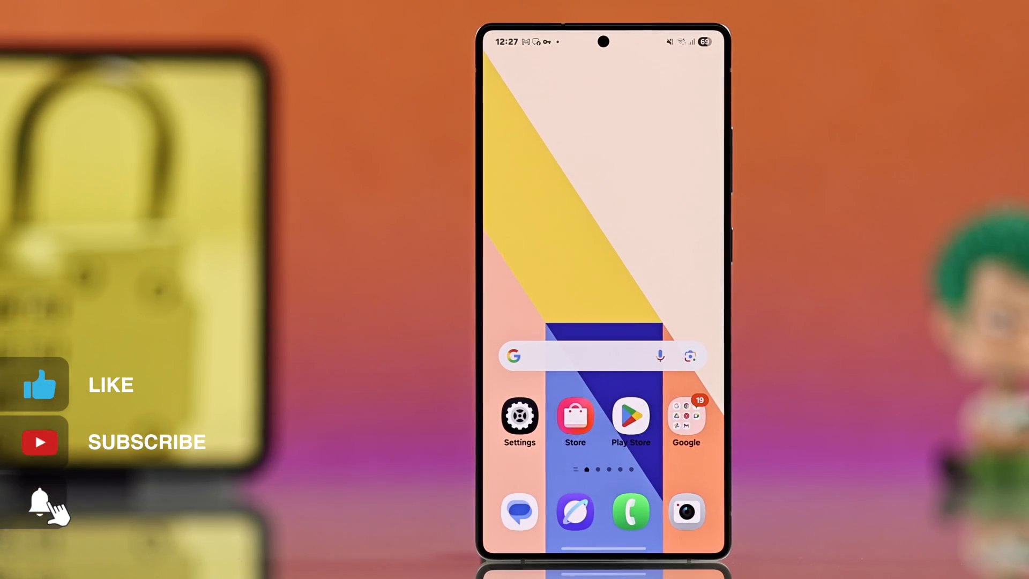
Launch Settings and scroll General management to the 'Looking for something else?' suggestions
click(519, 418)
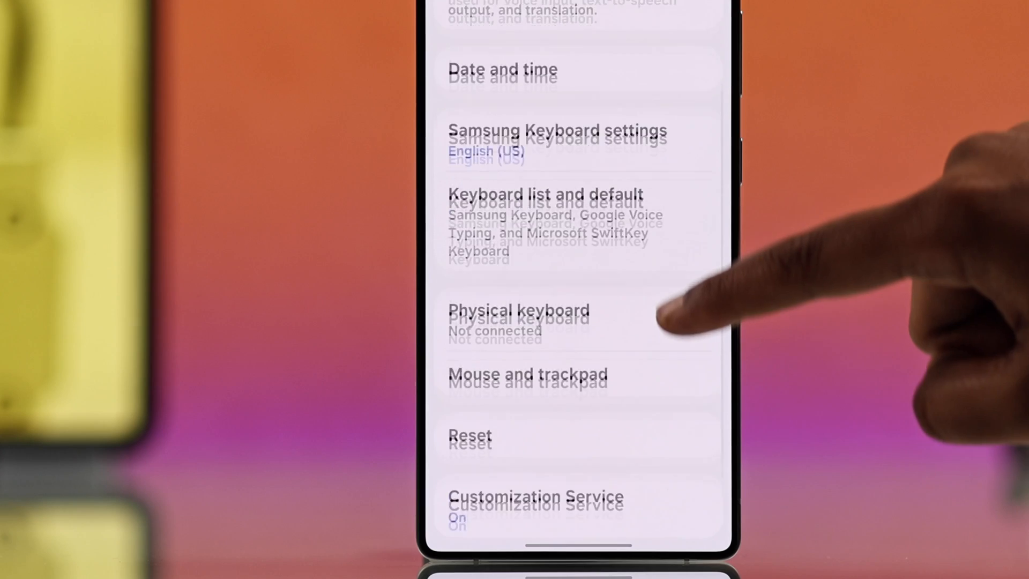
scroll(down, 3)
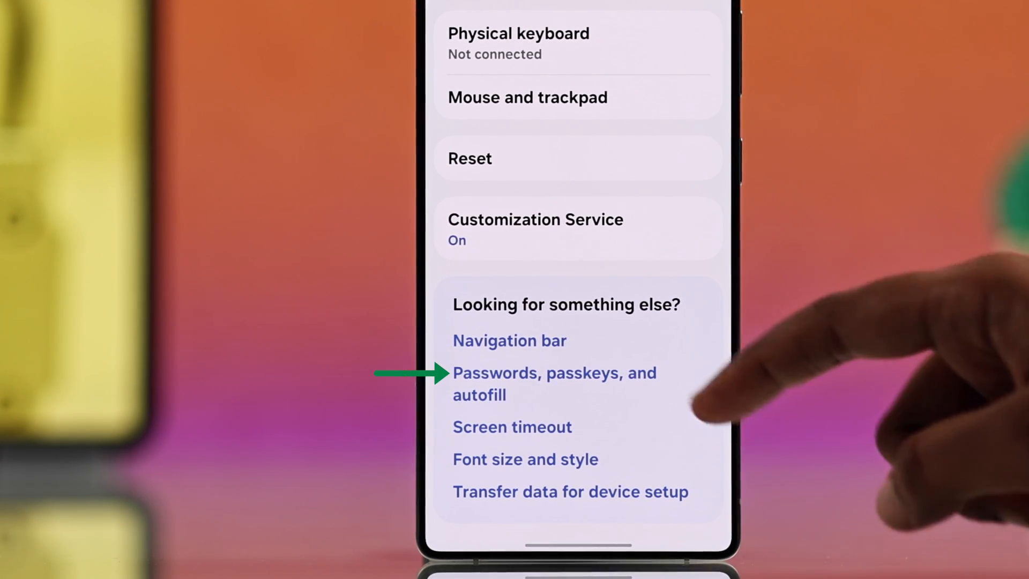
Open 'Passwords, passkeys, and autofill', then Google under Additional services
click(553, 383)
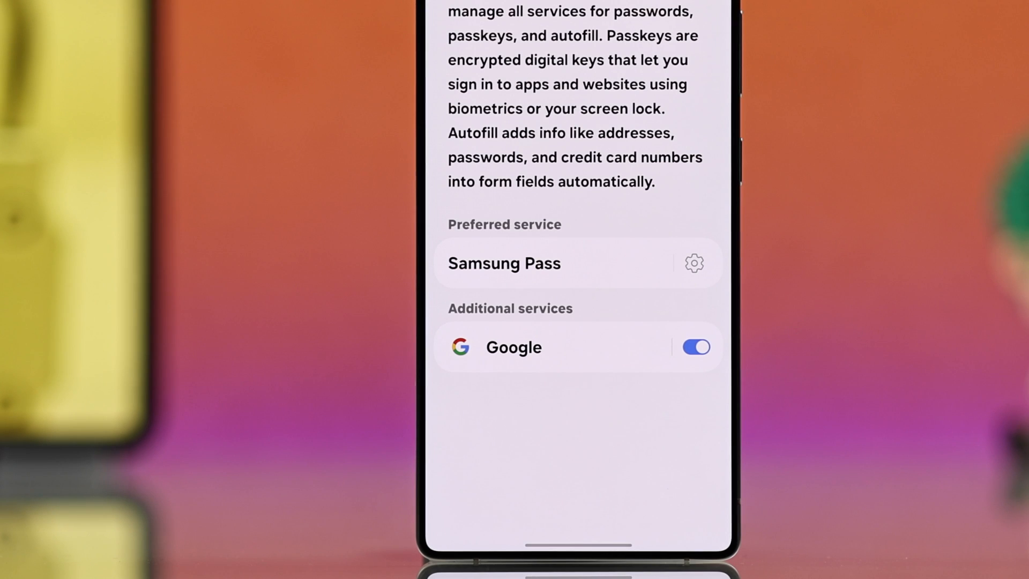
scroll(down, 3)
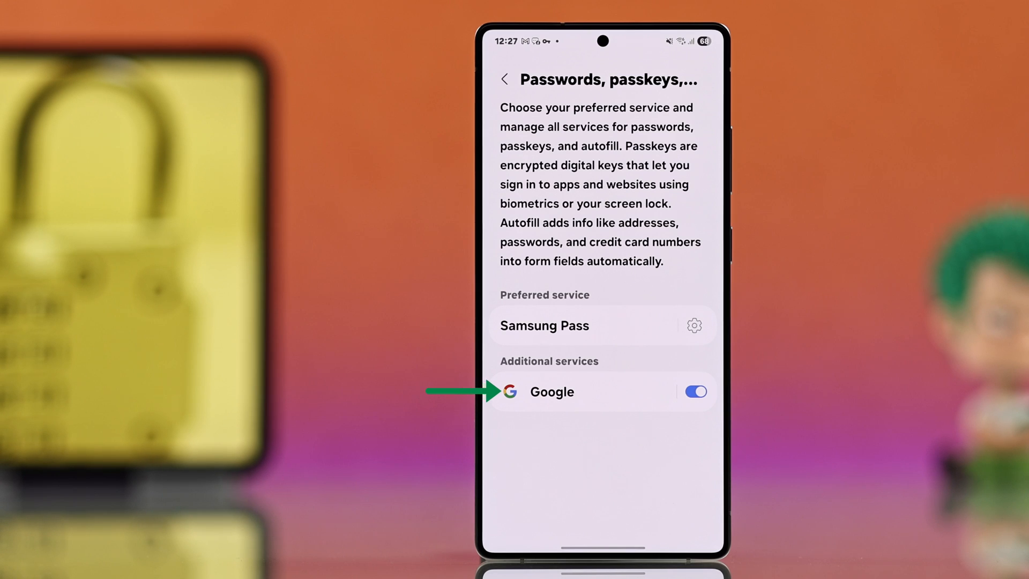
click(695, 391)
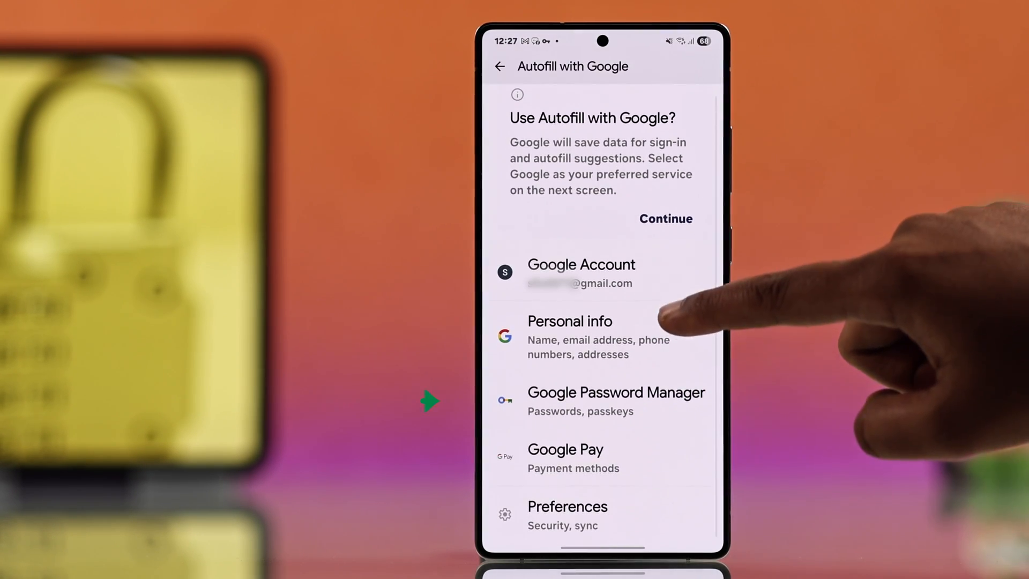
Open Google Password Manager and scroll to the saved facebook.com login
click(616, 401)
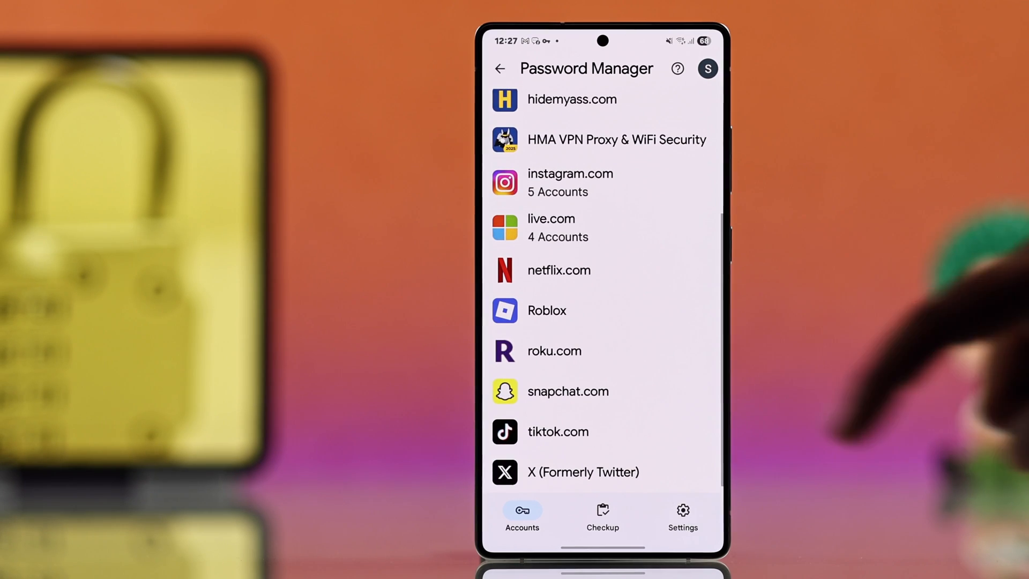
scroll(down, 3)
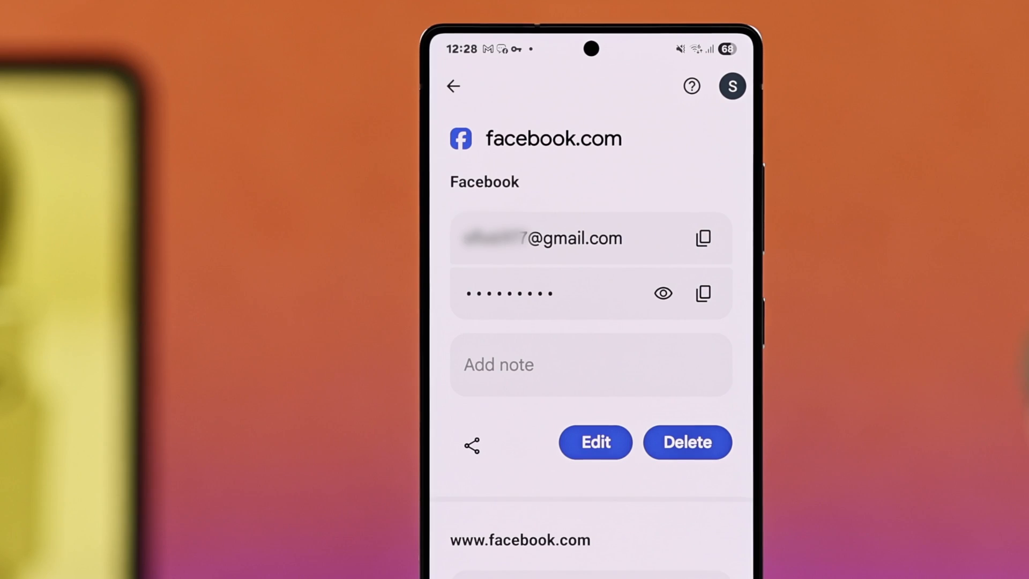
From the password list, pick another signed-in Google account via the profile avatar
click(453, 86)
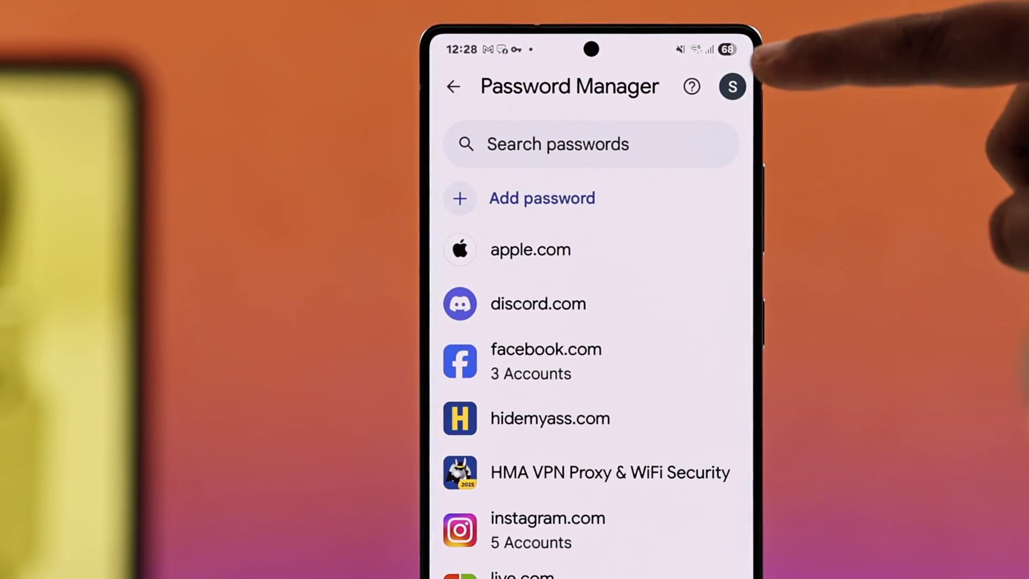
click(732, 86)
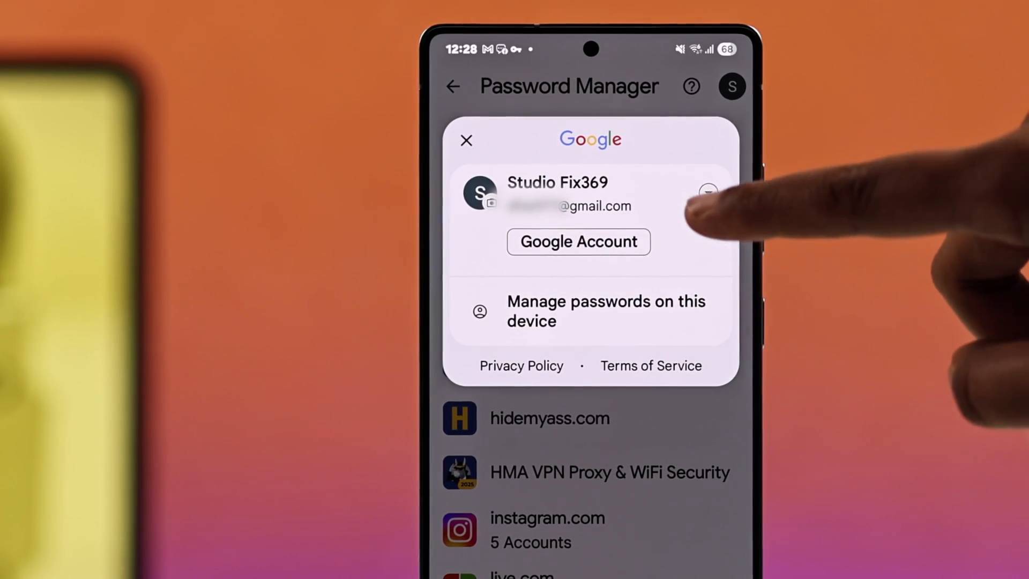
click(708, 192)
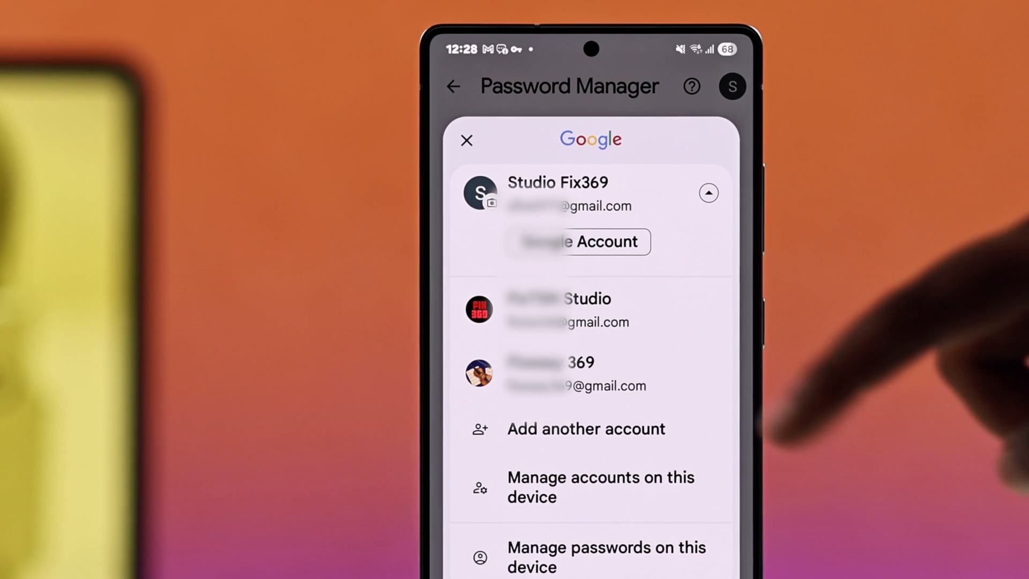
click(468, 140)
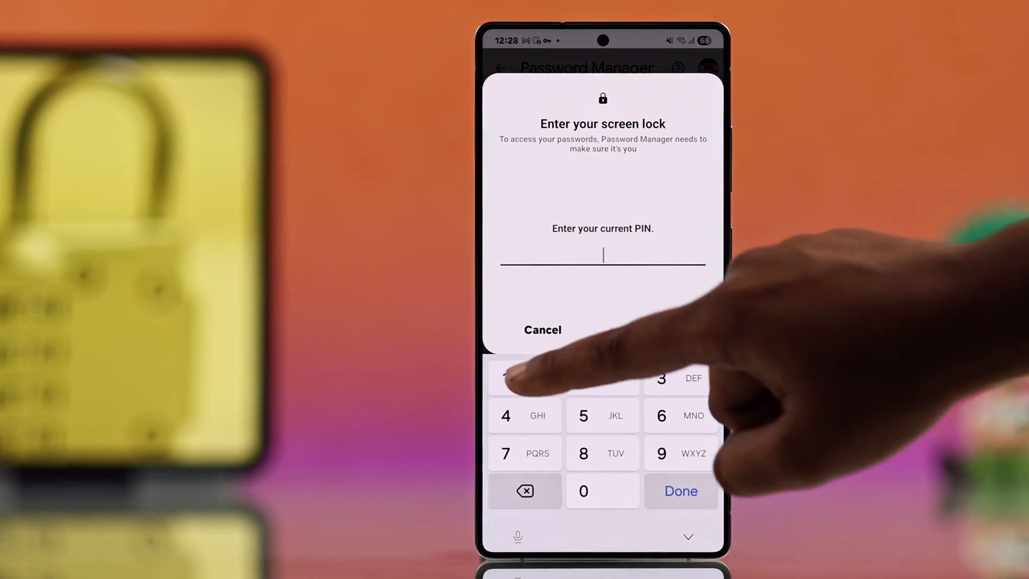
Confirm the screen lock PIN and return to the other account's password list
click(680, 491)
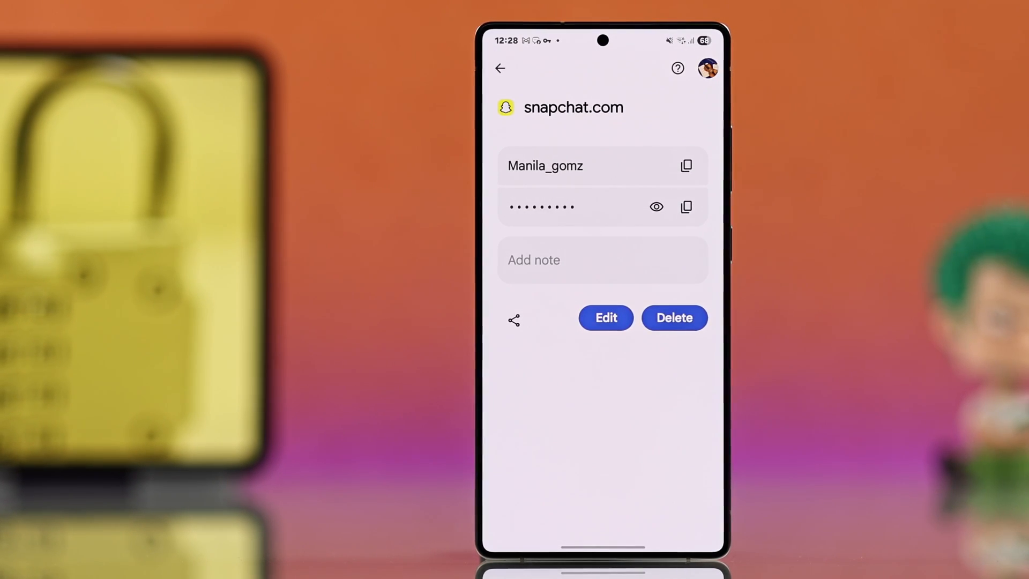
click(500, 68)
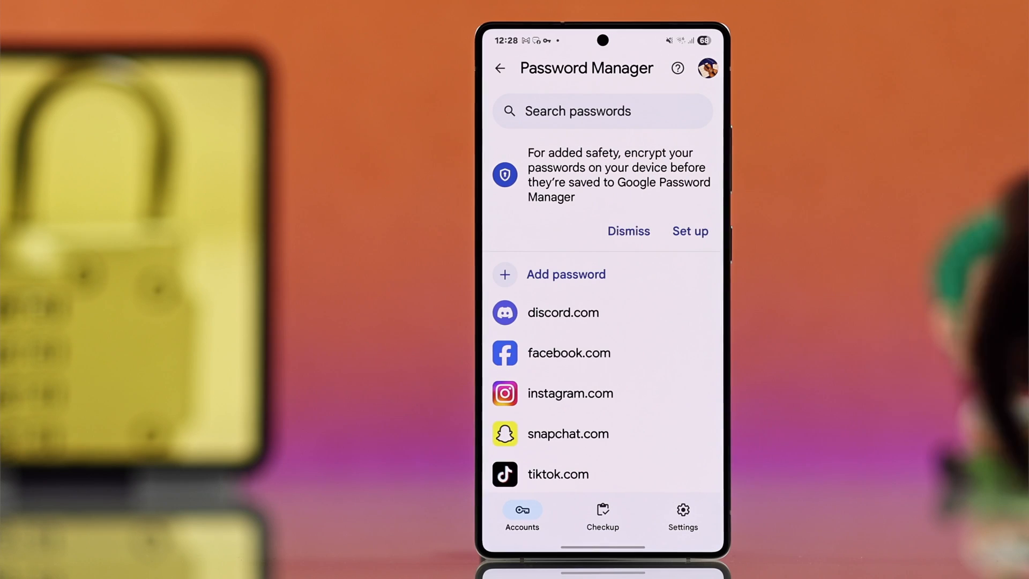